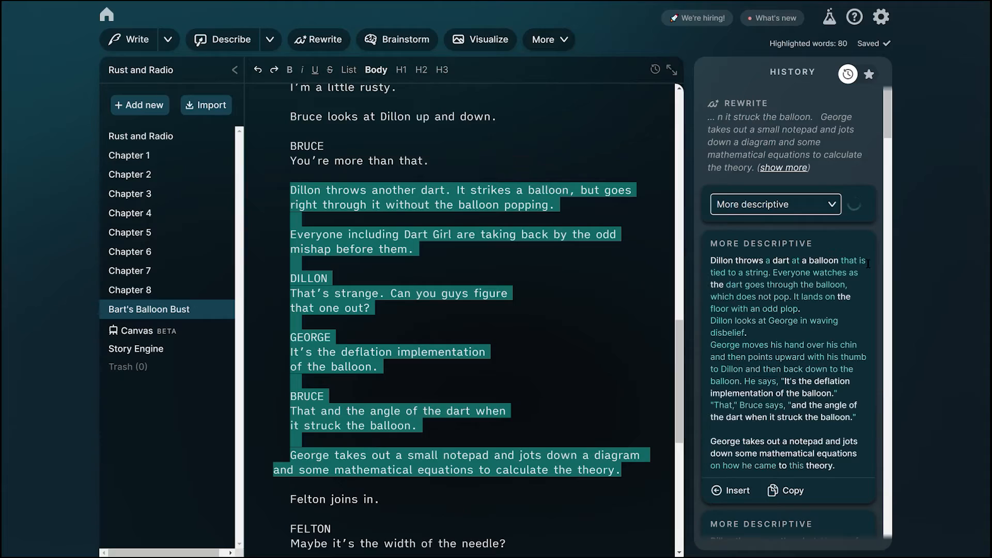
Step: Scroll through the new More descriptive rewrite of the dart-and-balloon passage
scroll(down, 3)
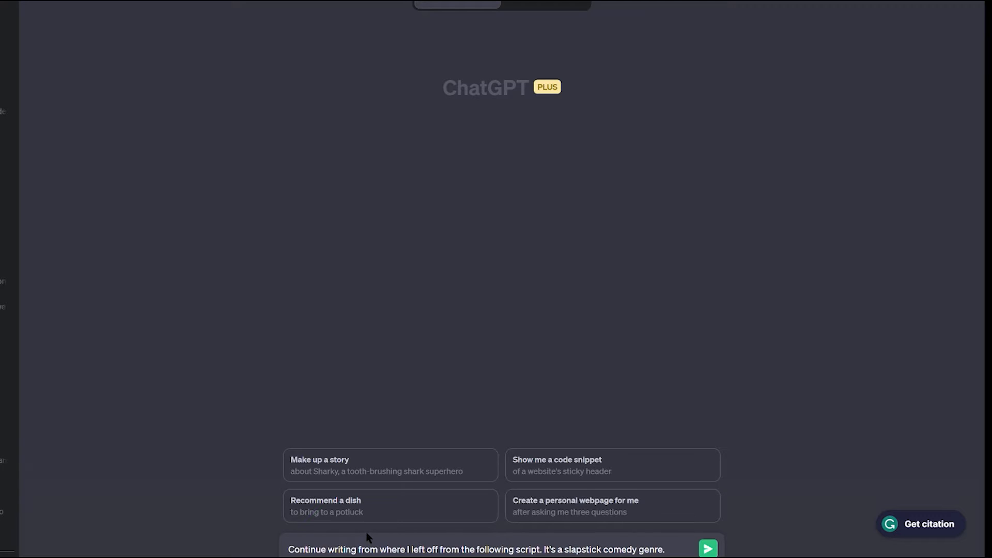
Step: Add a blank line below the slapstick-continuation prompt for the script text
click(375, 540)
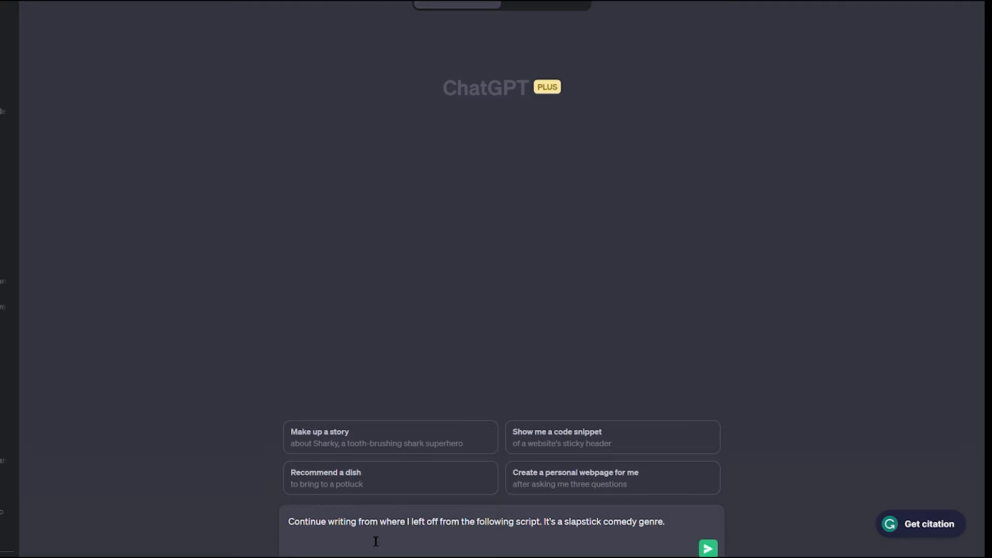
mouse_move(462, 550)
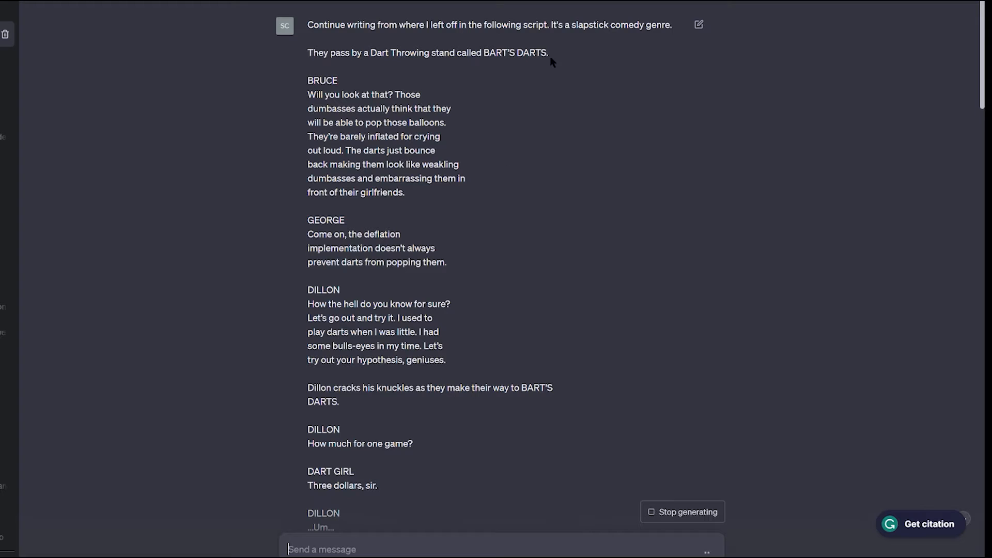
Step: Copy the prompt sentence and read ChatGPT's continuation with Dillon, Felton, George and the passerby
drag(397, 24, 673, 25)
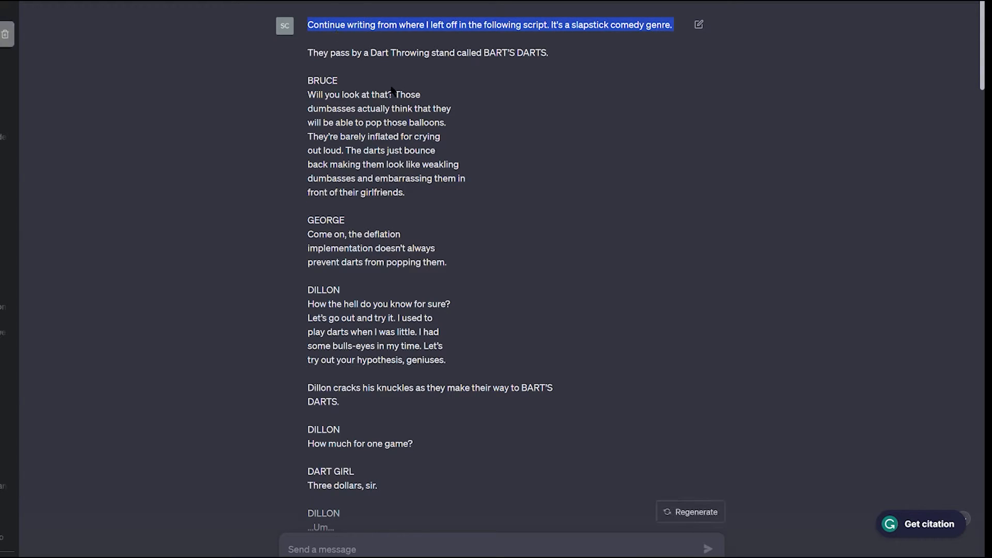
scroll(down, 3)
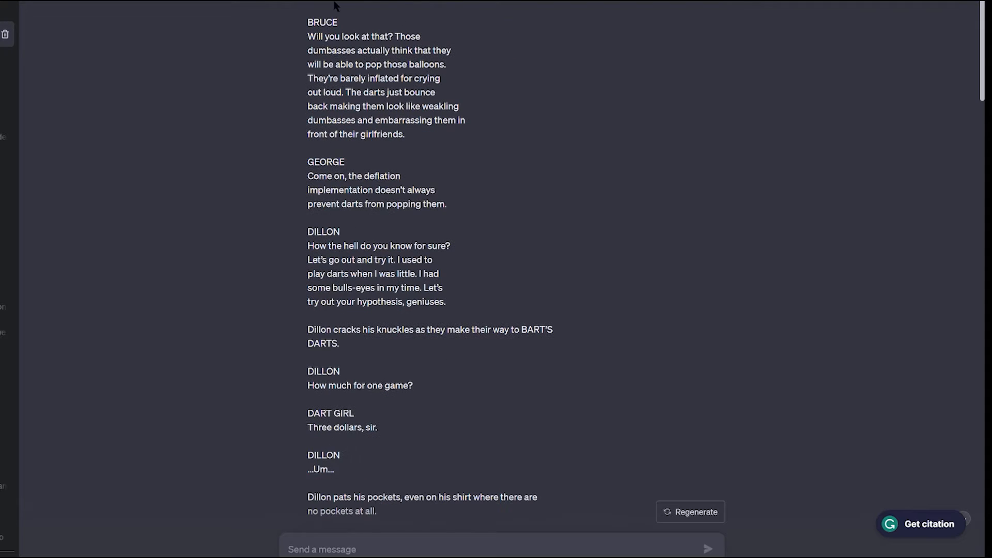
mouse_move(796, 172)
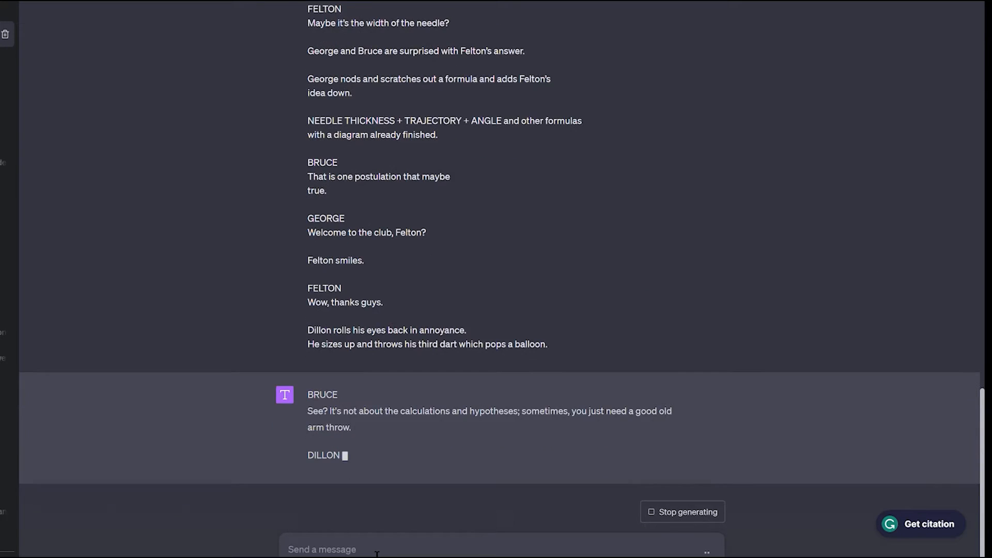
scroll(down, 3)
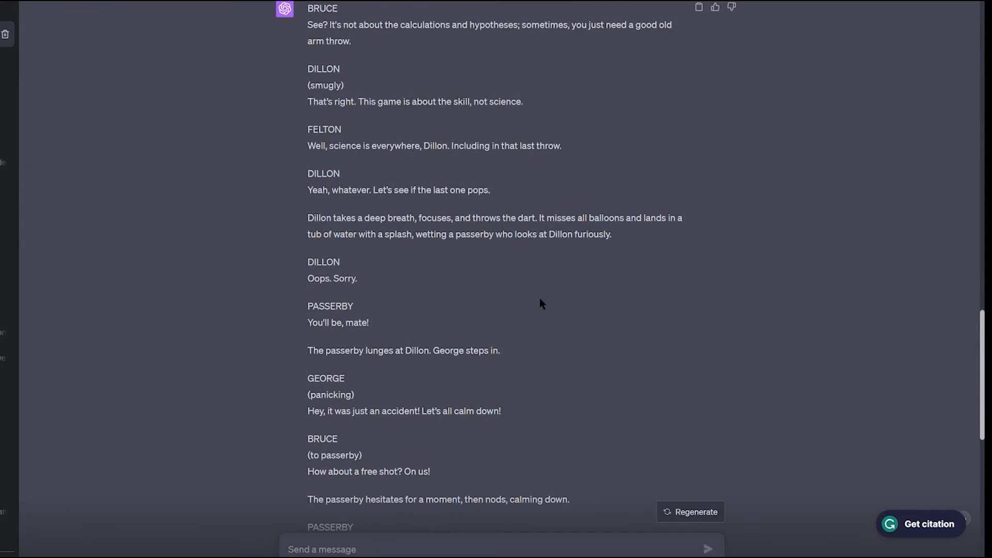
mouse_move(735, 287)
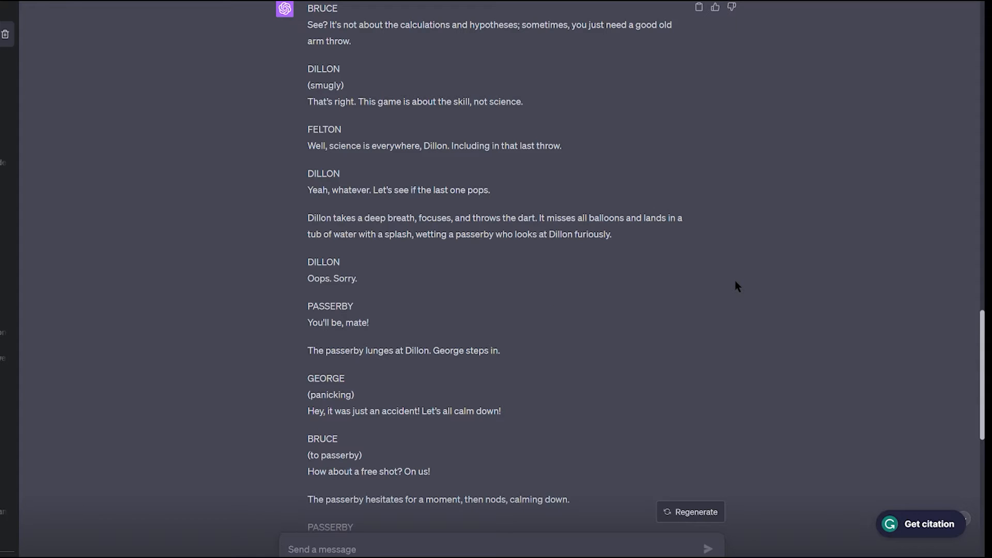
scroll(down, 3)
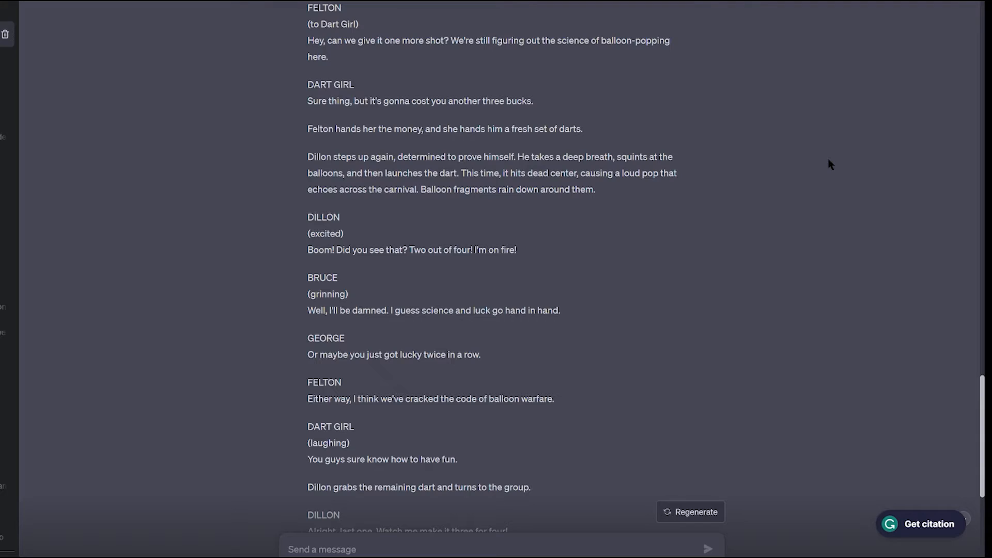
scroll(down, 3)
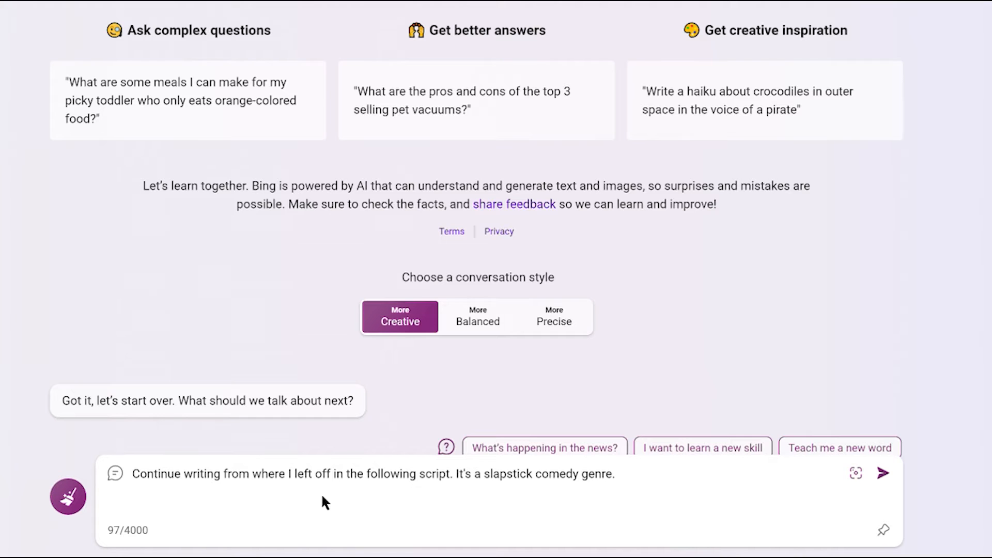
Step: Send the prompt and script to Bing Chat and read its cotton-candy-man continuation
click(883, 473)
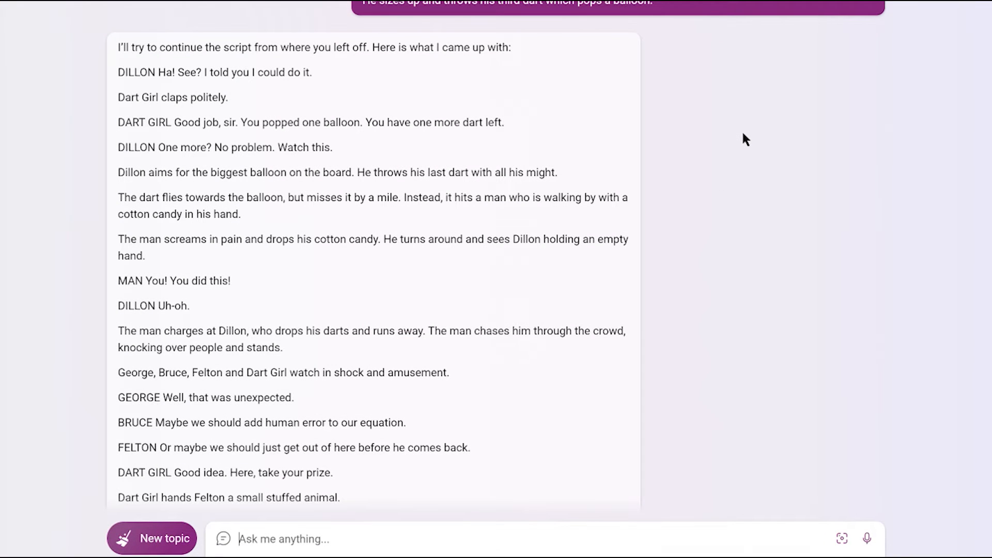
scroll(down, 3)
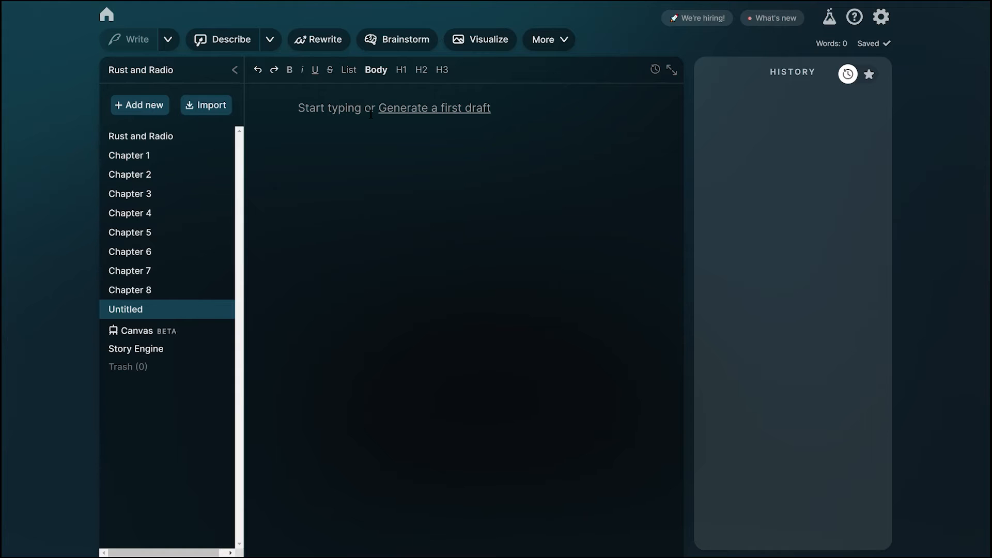
Step: Paste the 408-word dart-stand script into the Untitled document and rename it Bart's Balloon Bust
click(434, 107)
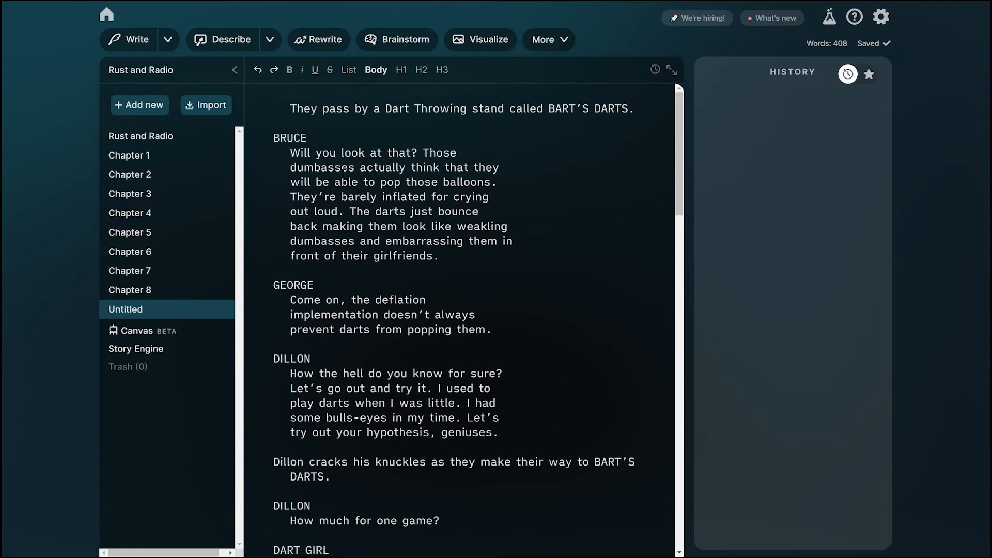
click(126, 309)
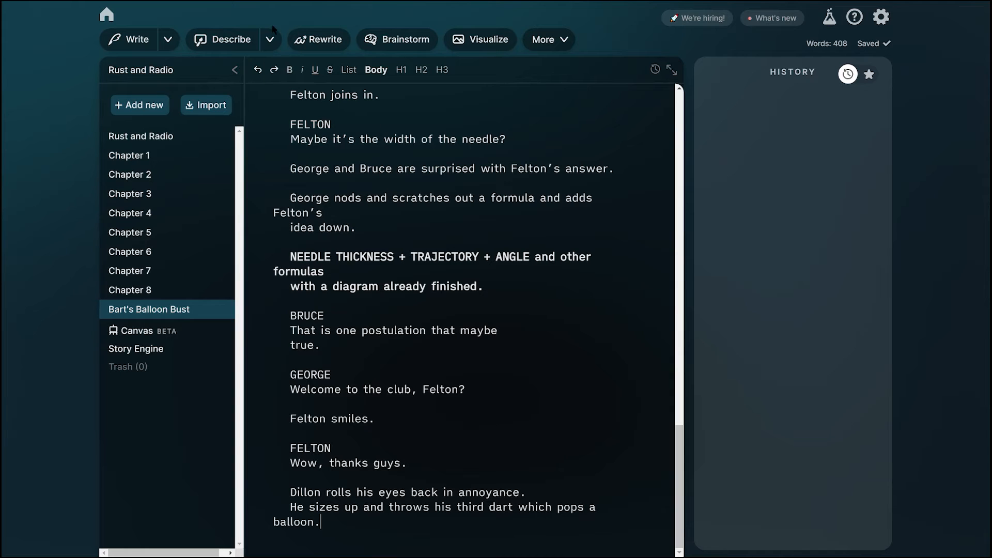
click(168, 39)
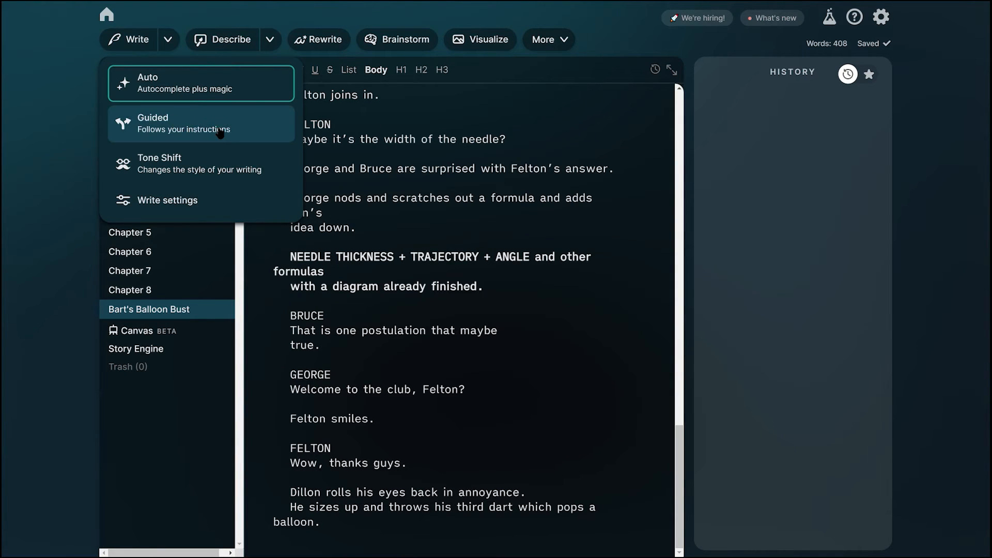
mouse_move(177, 200)
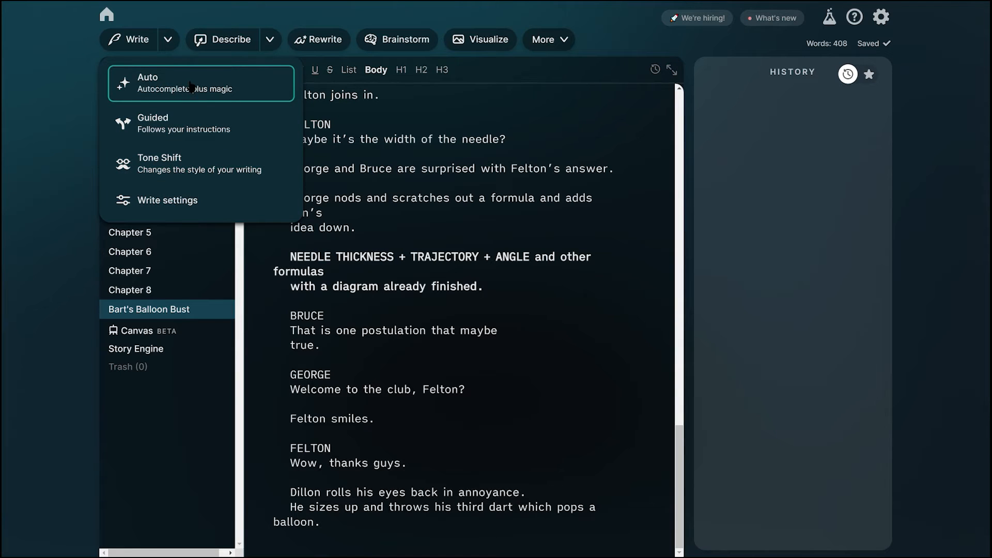
Step: Choose the Auto writing mode from the Write dropdown
click(128, 39)
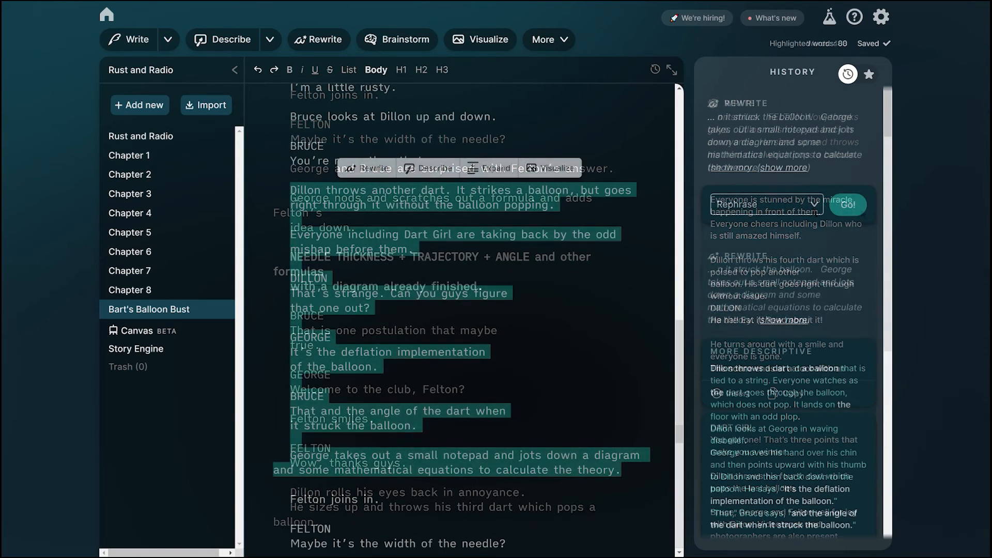
Step: Generate a custom rewrite with quirkier, funnier dialogue expanding on the characters' smartness
click(764, 203)
text(More quirky, funny dialogue and expand on the smartness from the cfharacters)
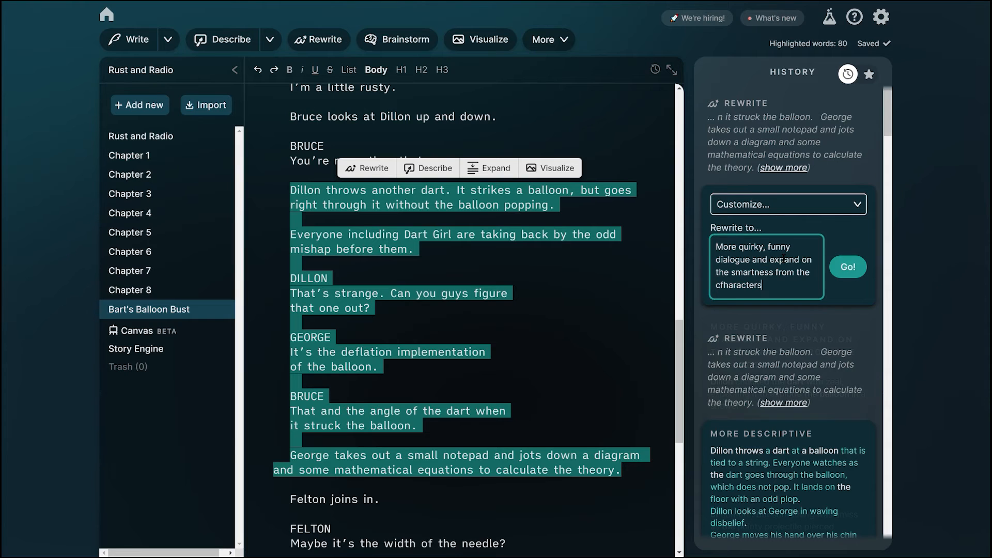
click(847, 266)
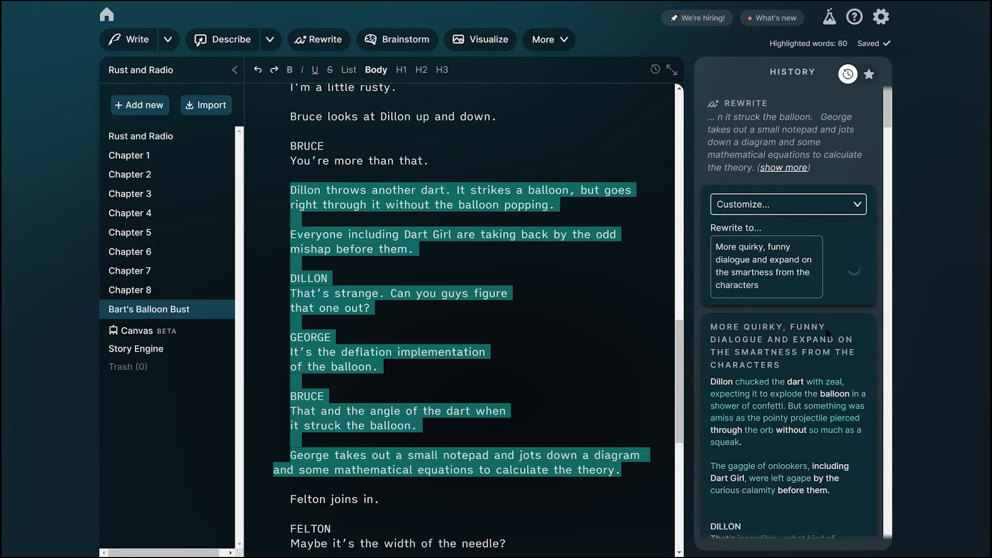
scroll(down, 3)
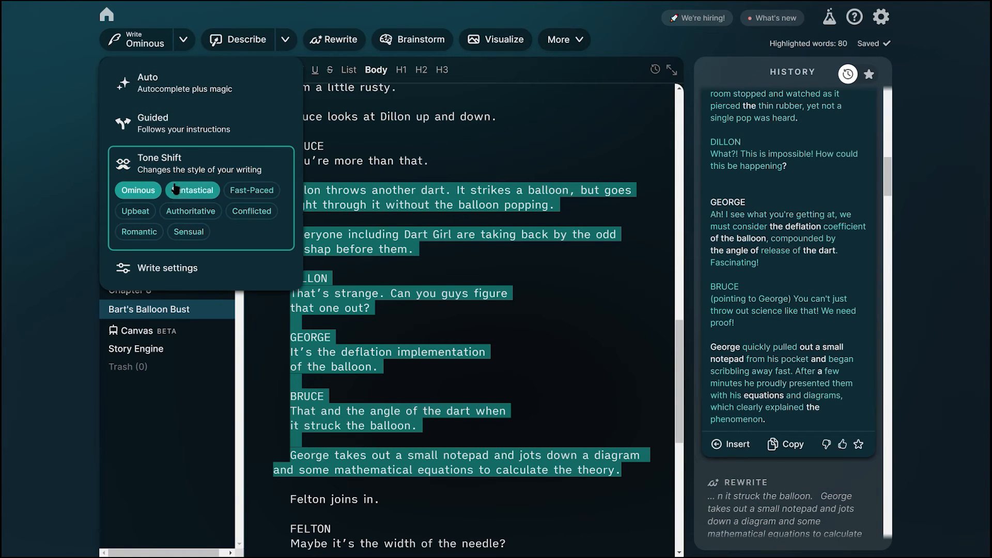
Step: Drag the Creativity slider slightly left of Most in Write settings
click(167, 268)
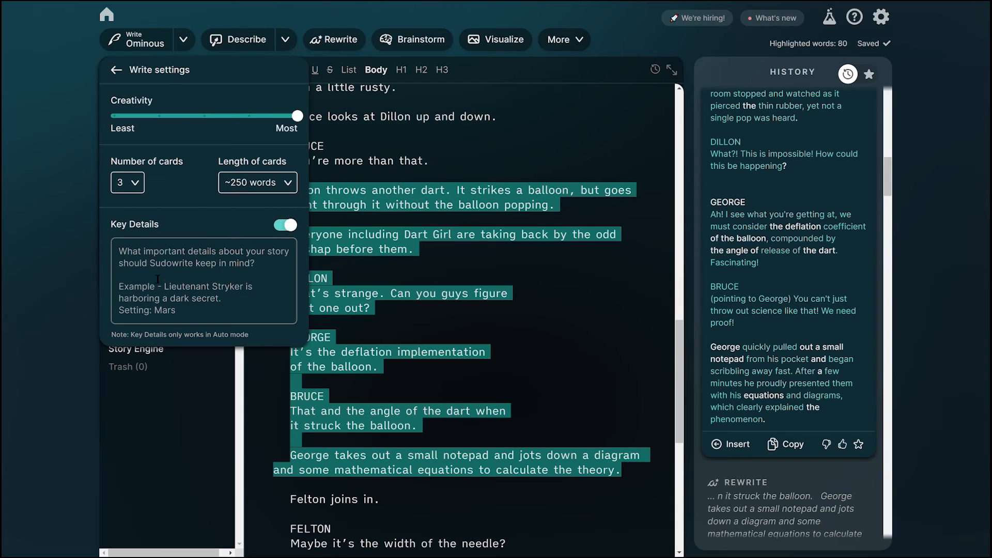
drag(296, 115, 252, 116)
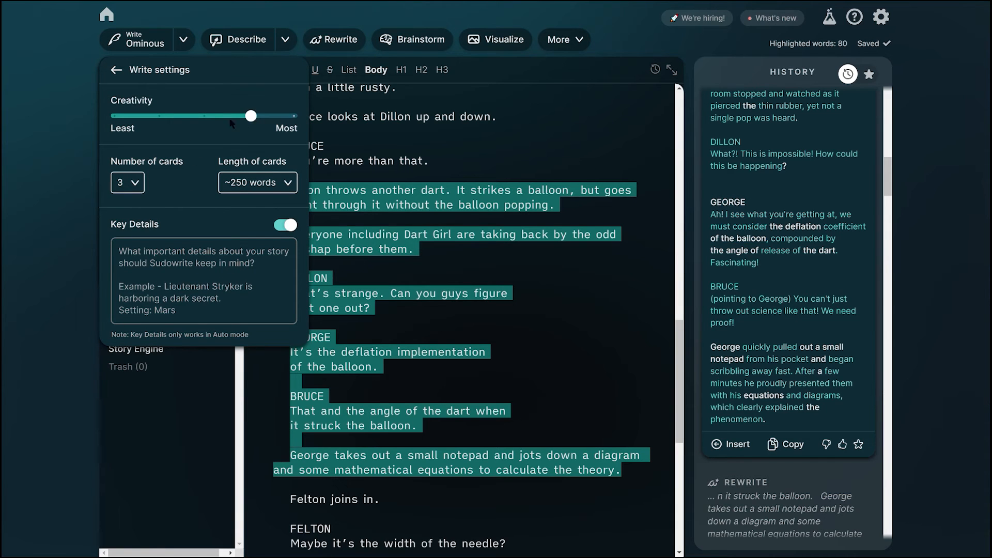